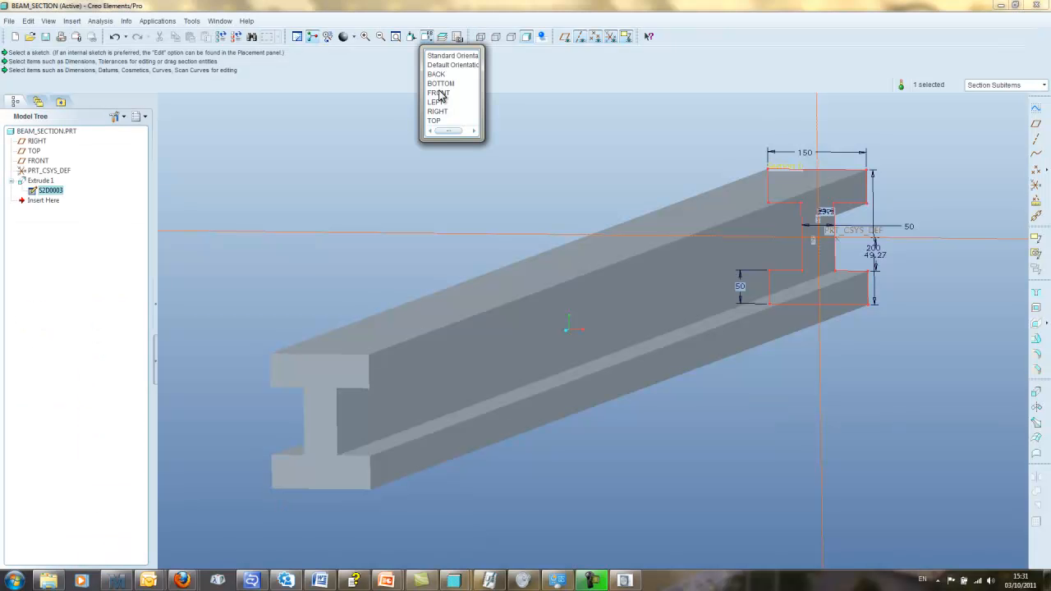
# Switch the ISECTION_TD beam part to a standard saved view orientation
pyautogui.click(438, 92)
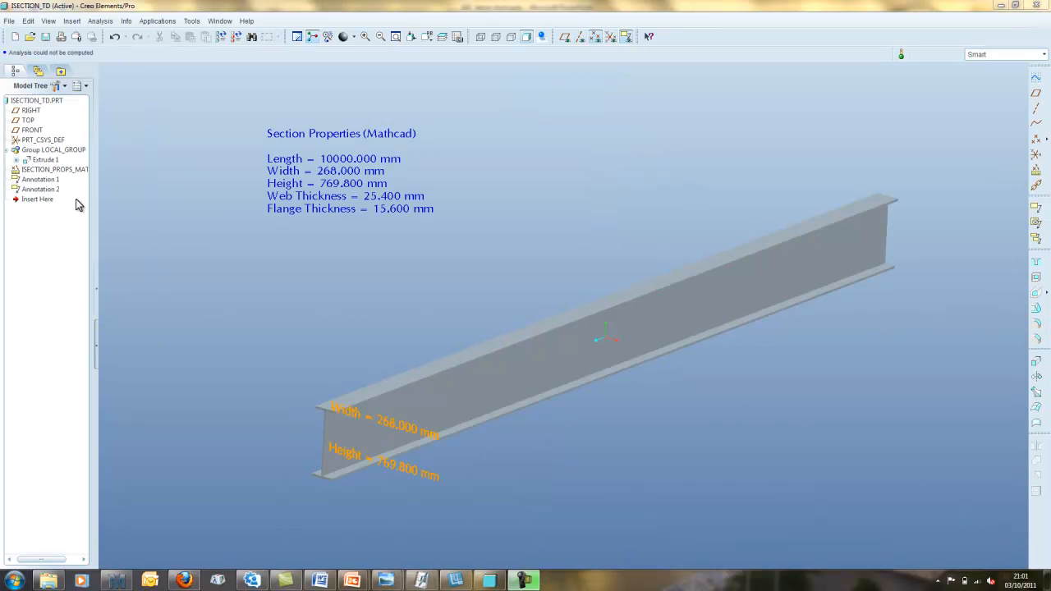
# Edit the definition of the ISECTION_PROPS_MAT Mathcad analysis feature
pyautogui.rightClick(41, 169)
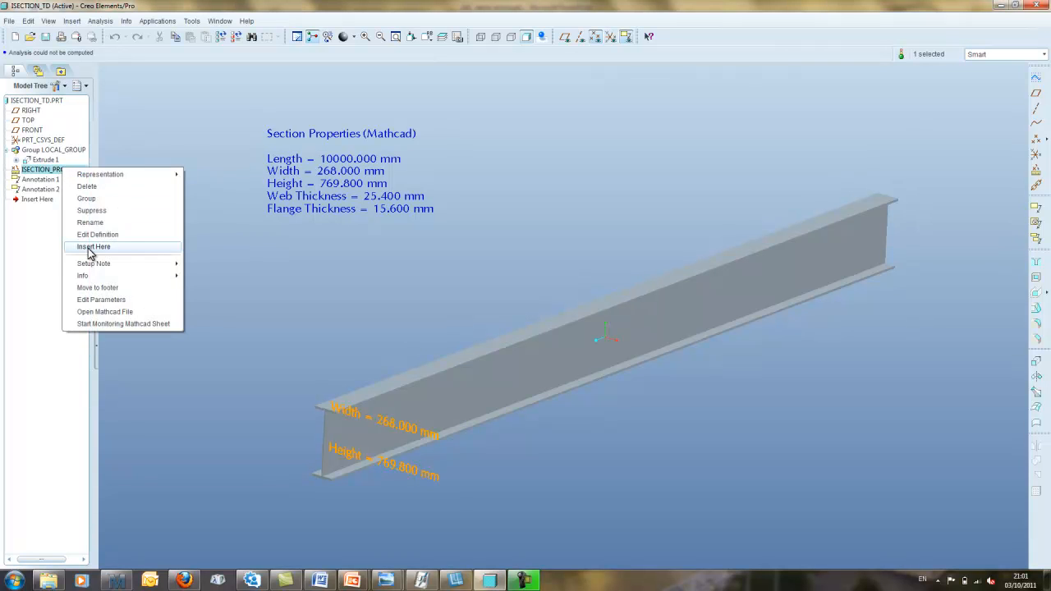
pyautogui.click(97, 234)
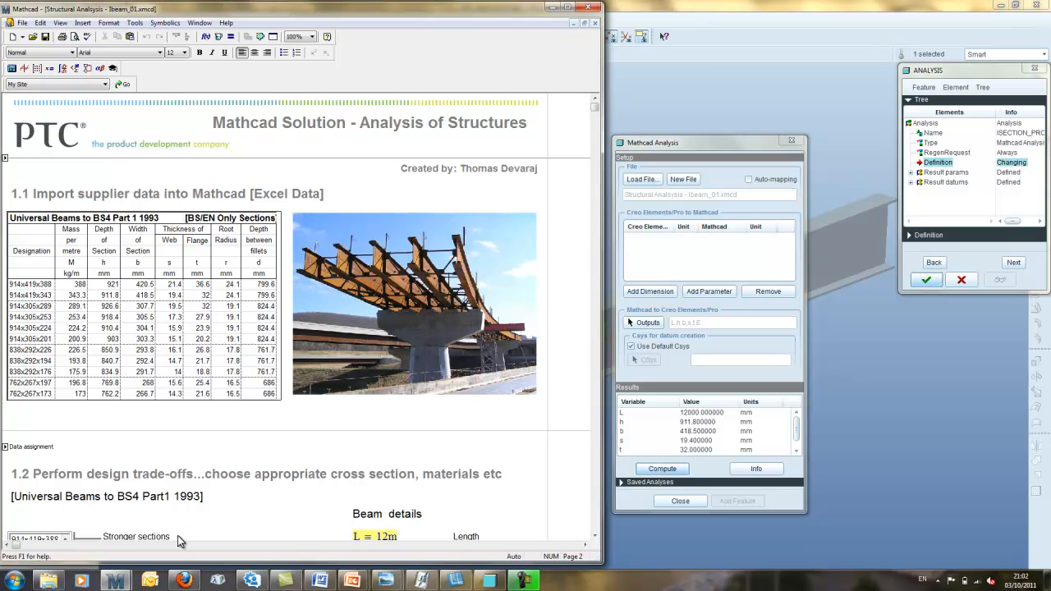
pyautogui.moveTo(181, 544)
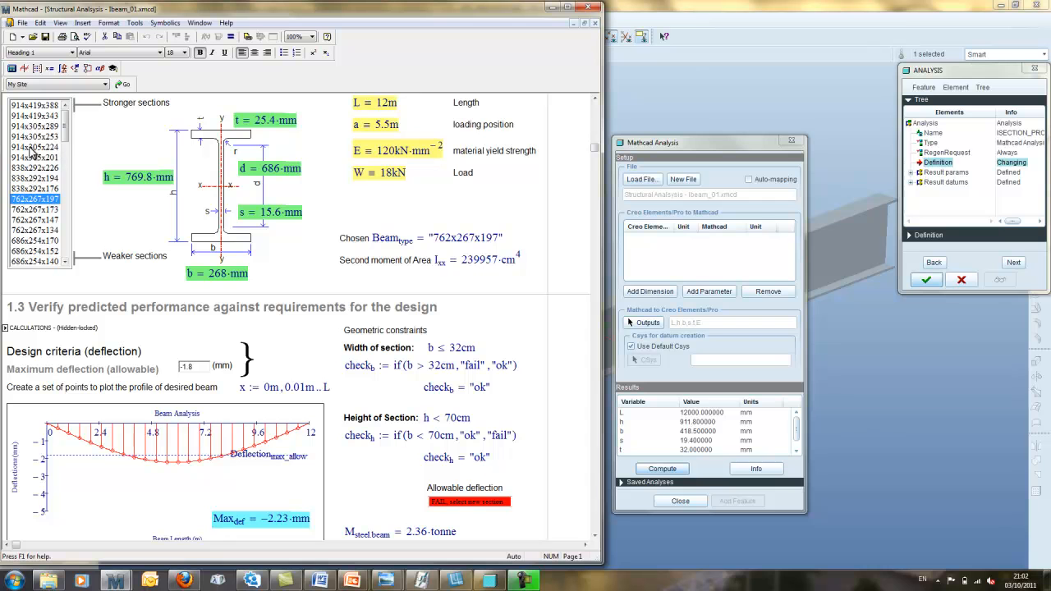
# Select beam section 914x305x289, try 914x419x343, then return to 914x305x289
pyautogui.click(35, 126)
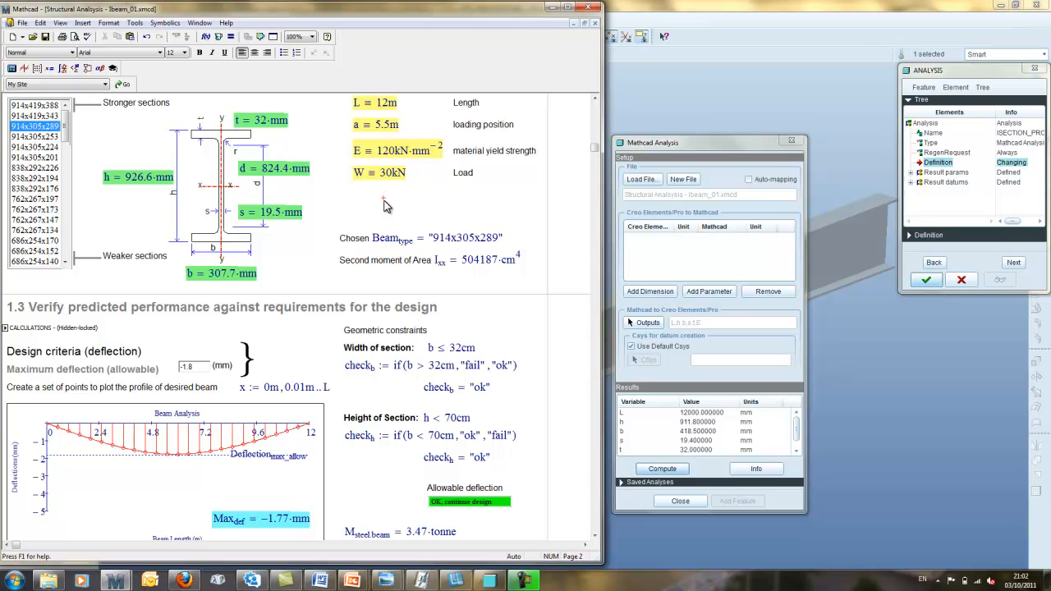
pyautogui.moveTo(187, 430)
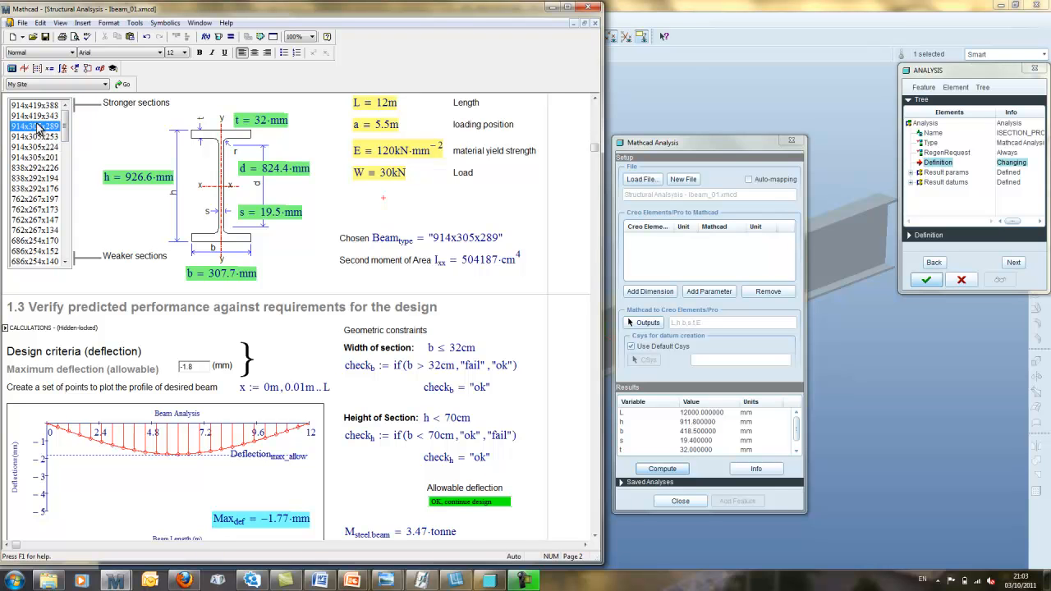
pyautogui.click(34, 115)
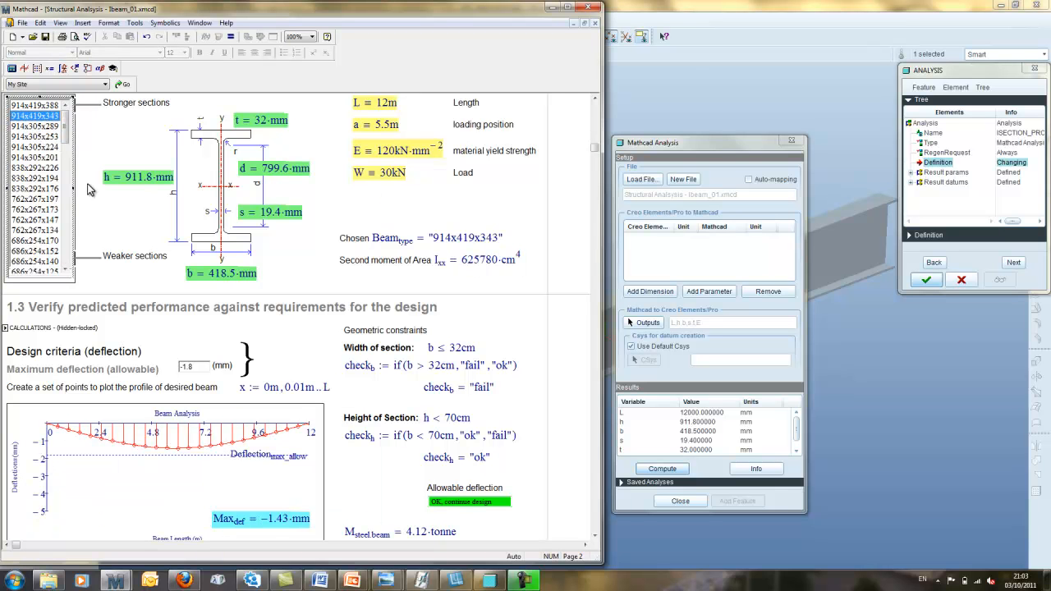
pyautogui.moveTo(178, 305)
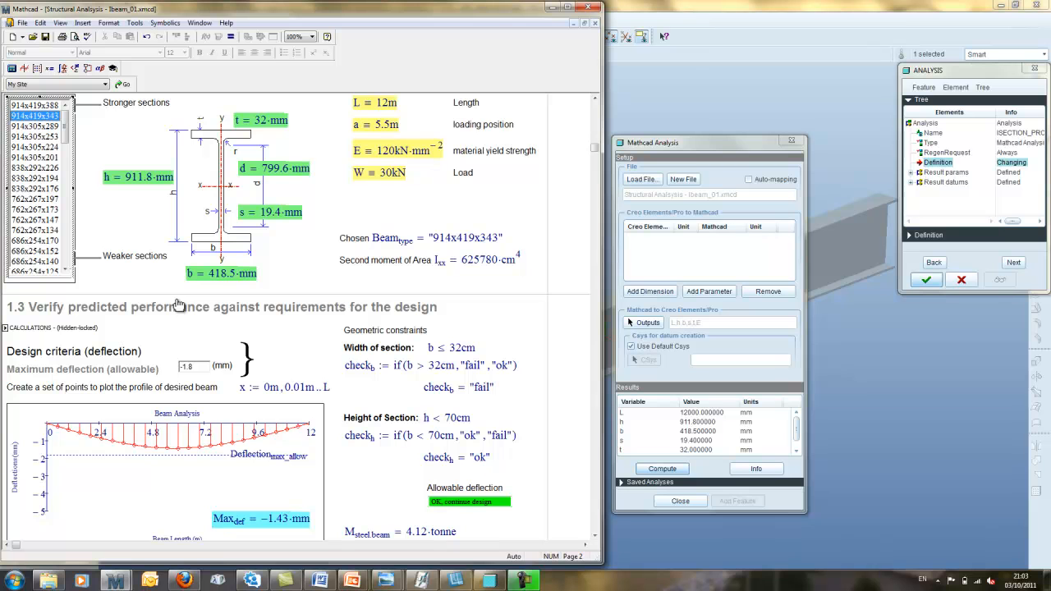
pyautogui.click(35, 126)
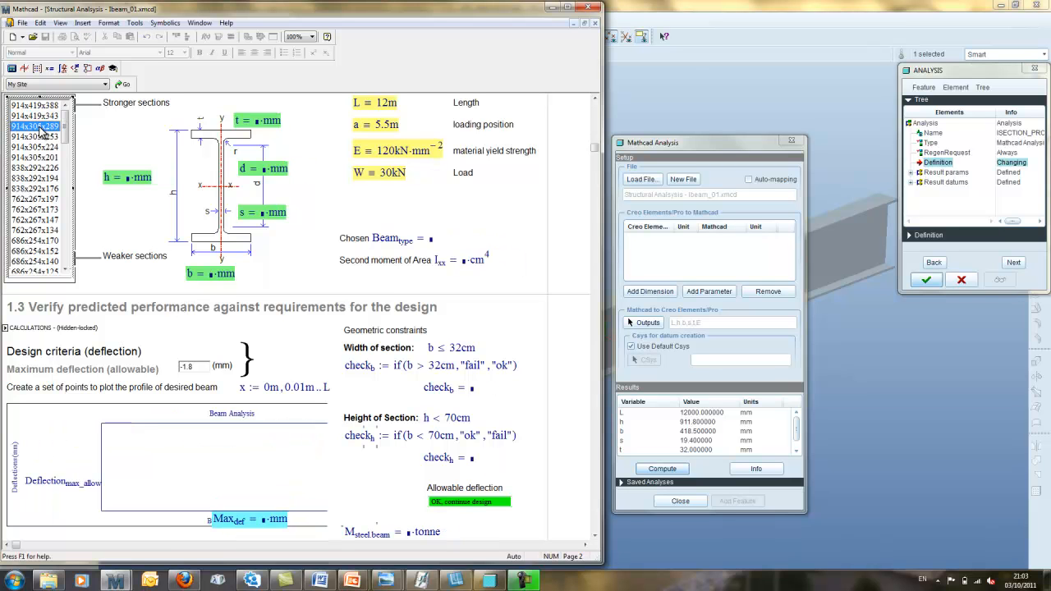
pyautogui.click(35, 126)
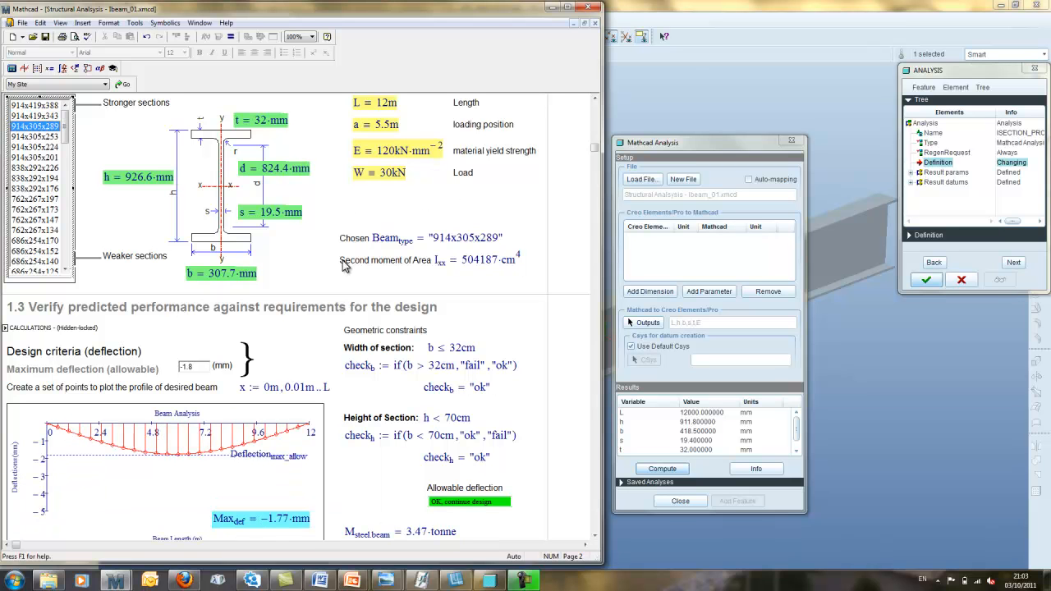
pyautogui.moveTo(336, 272)
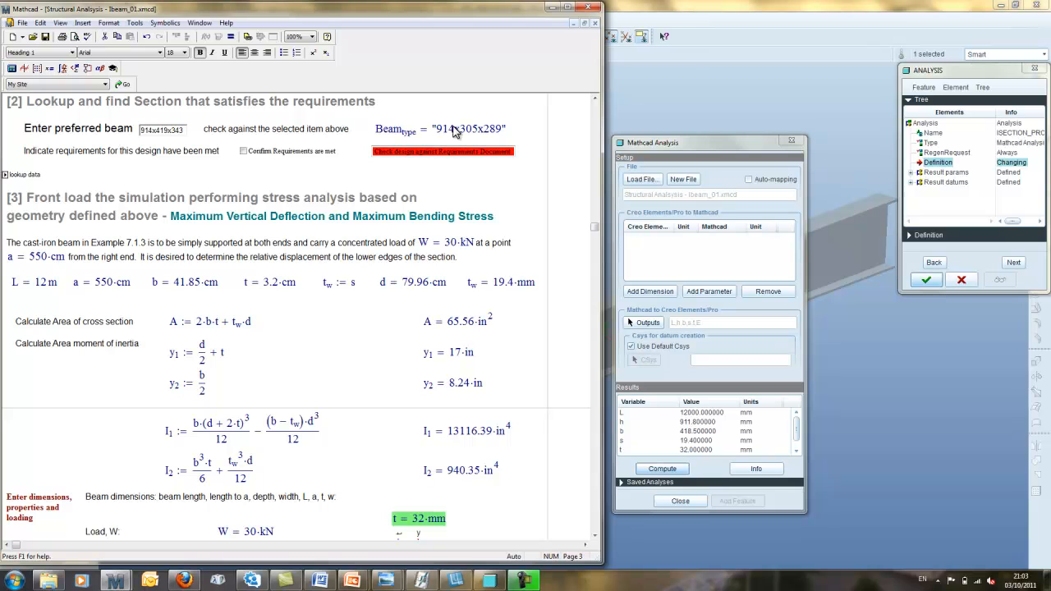
# Replace the preferred beam entry with 914x305x289
pyautogui.click(447, 128)
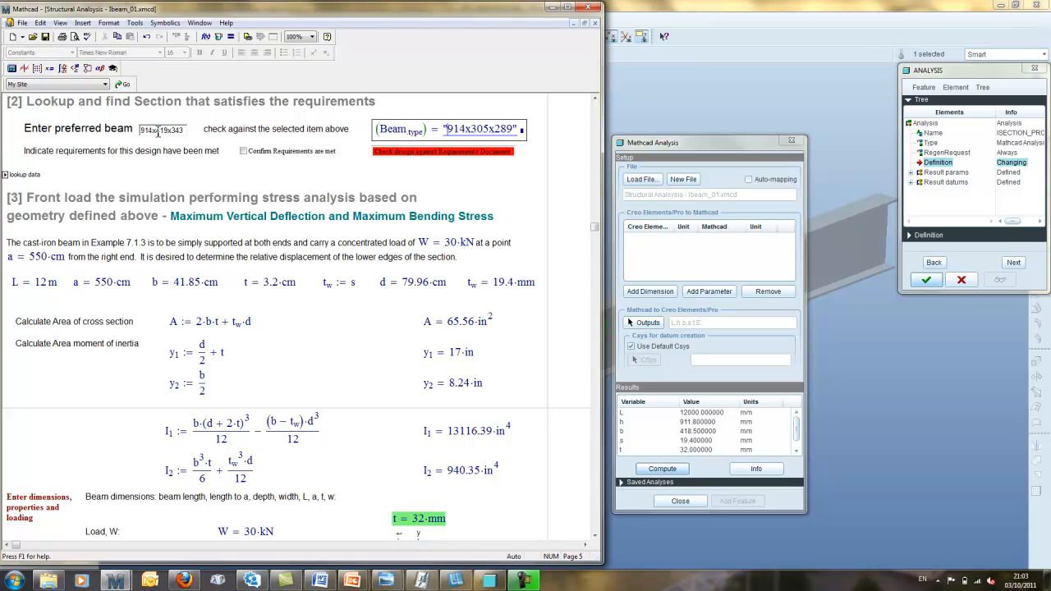
pyautogui.tripleClick(162, 129)
pyautogui.write('914x305')
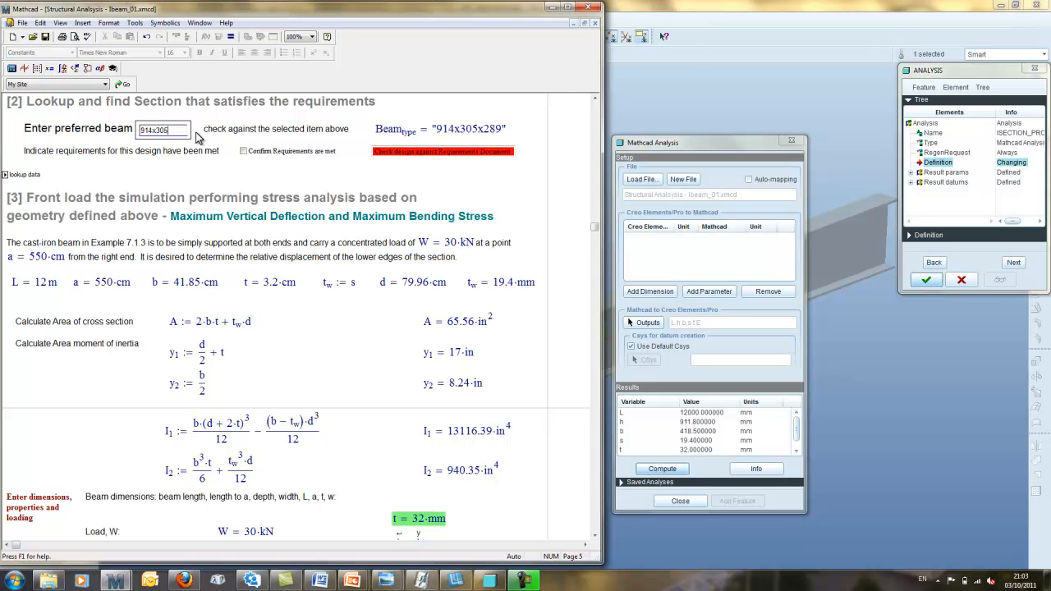
pyautogui.write('x289')
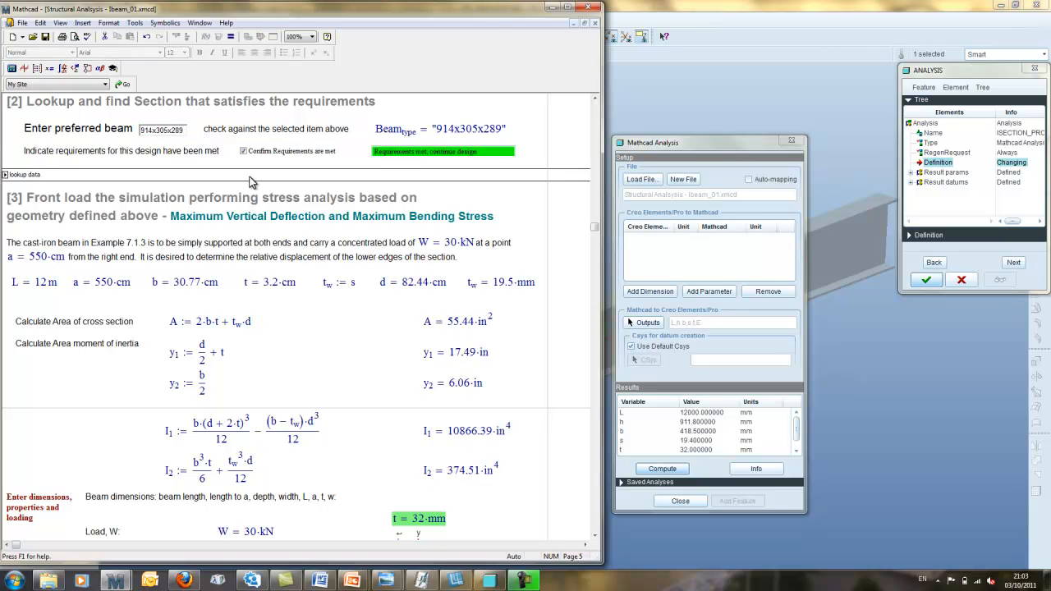
pyautogui.moveTo(303, 299)
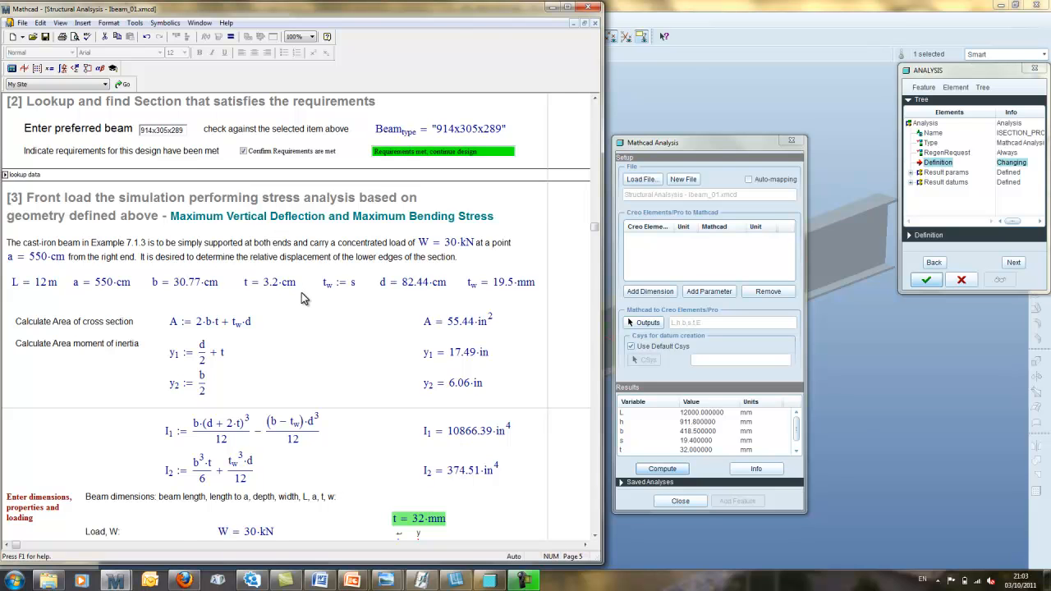
# Scroll the worksheet down to section 4 with the Creo-linked h, b and s variables
pyautogui.scroll(-3)
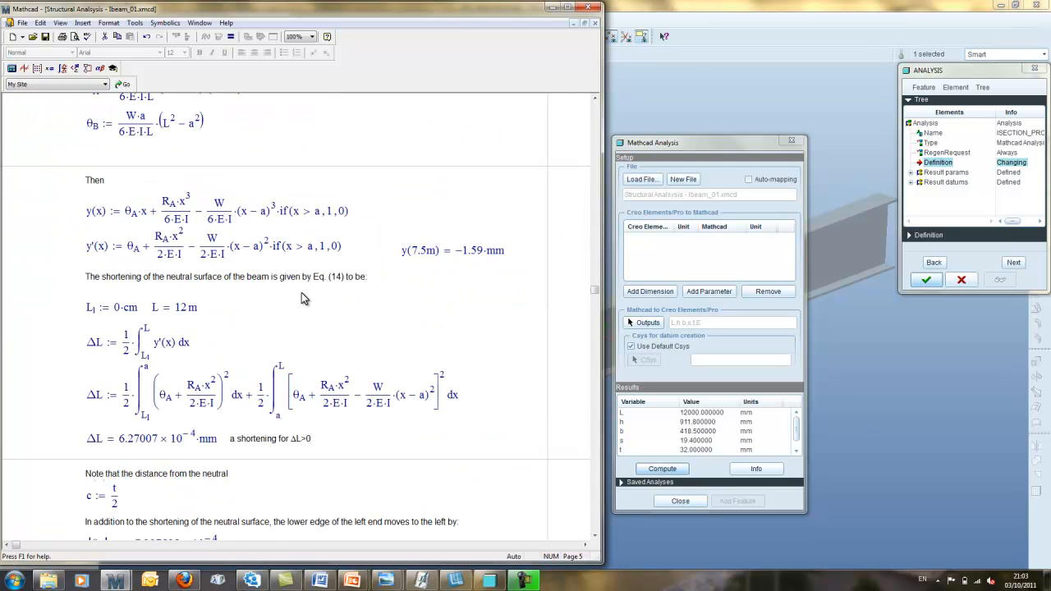
pyautogui.scroll(-3)
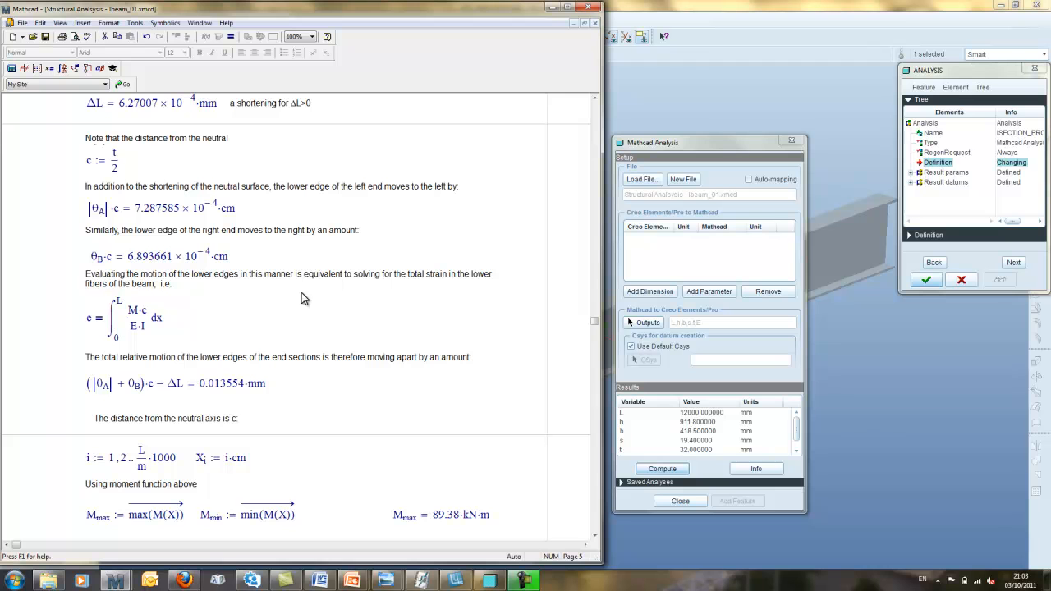
pyautogui.scroll(-3)
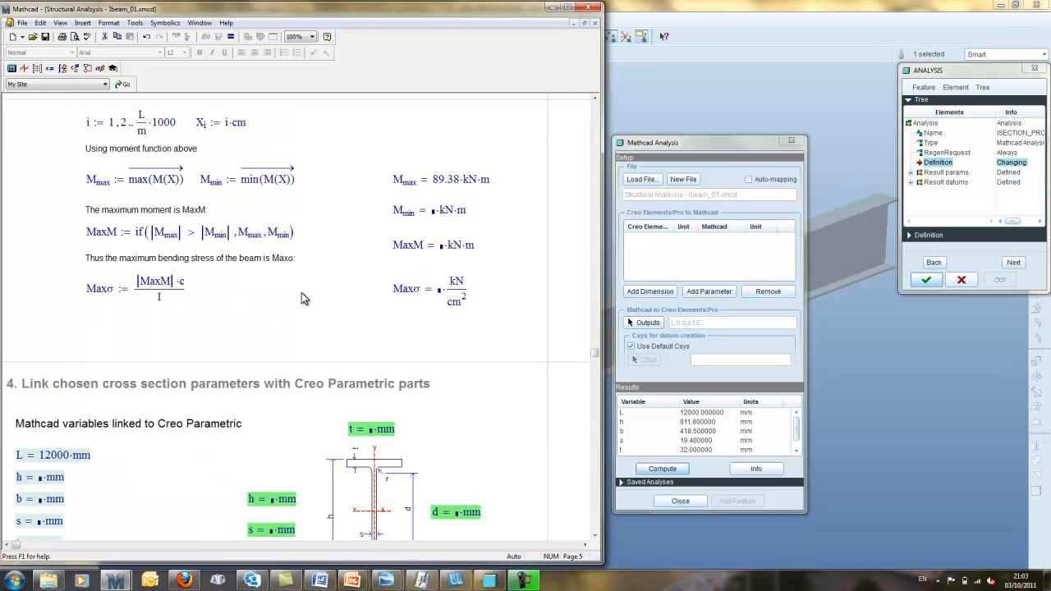
pyautogui.scroll(-3)
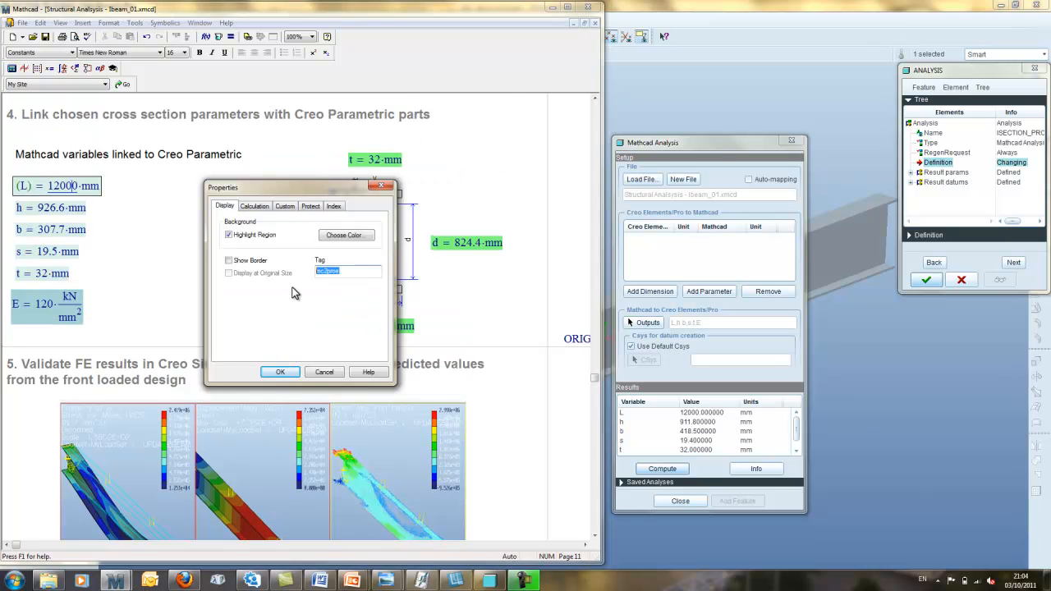
# Close region properties, recompute the Mathcad analysis, and accept the feature to regenerate the part
pyautogui.click(279, 372)
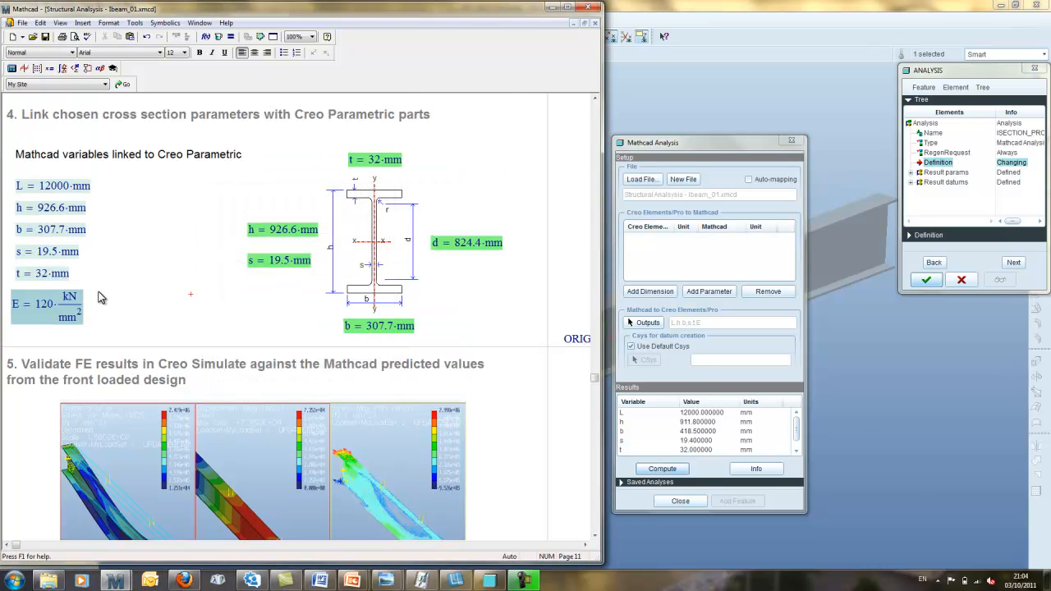
pyautogui.moveTo(88, 294)
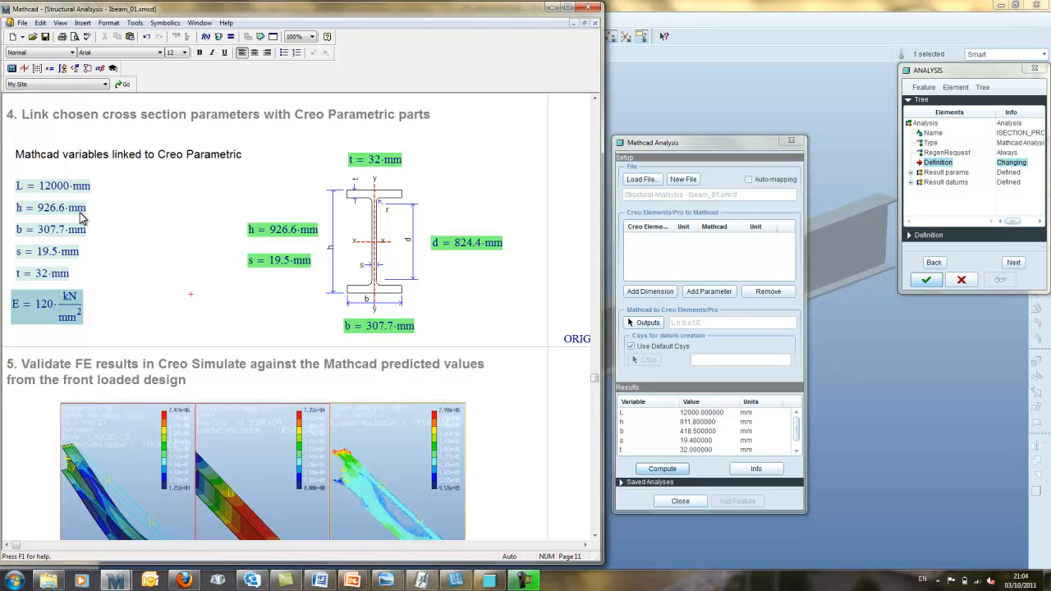
pyautogui.moveTo(82, 268)
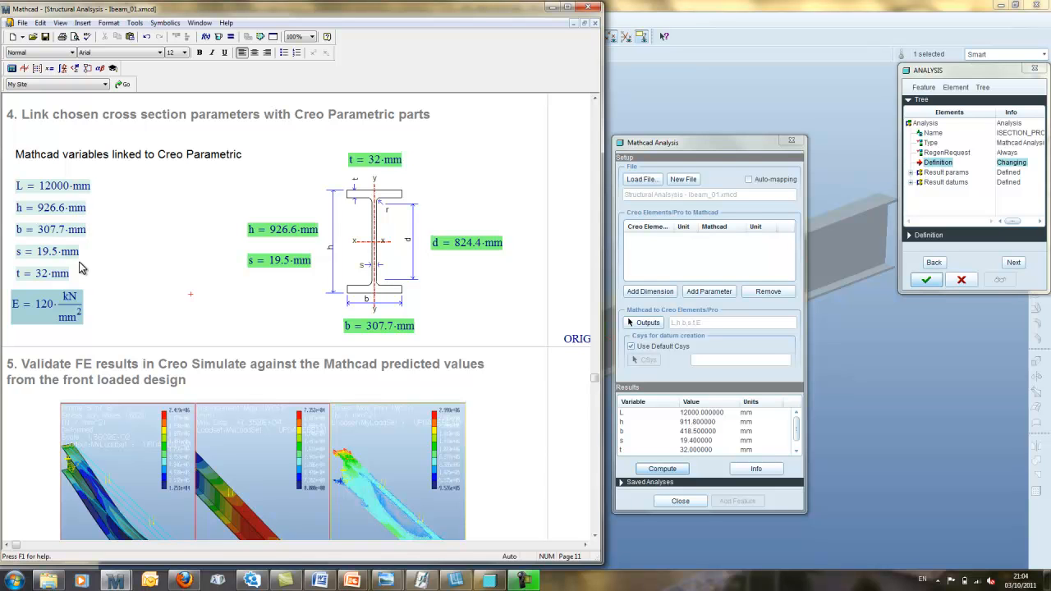
pyautogui.moveTo(704, 472)
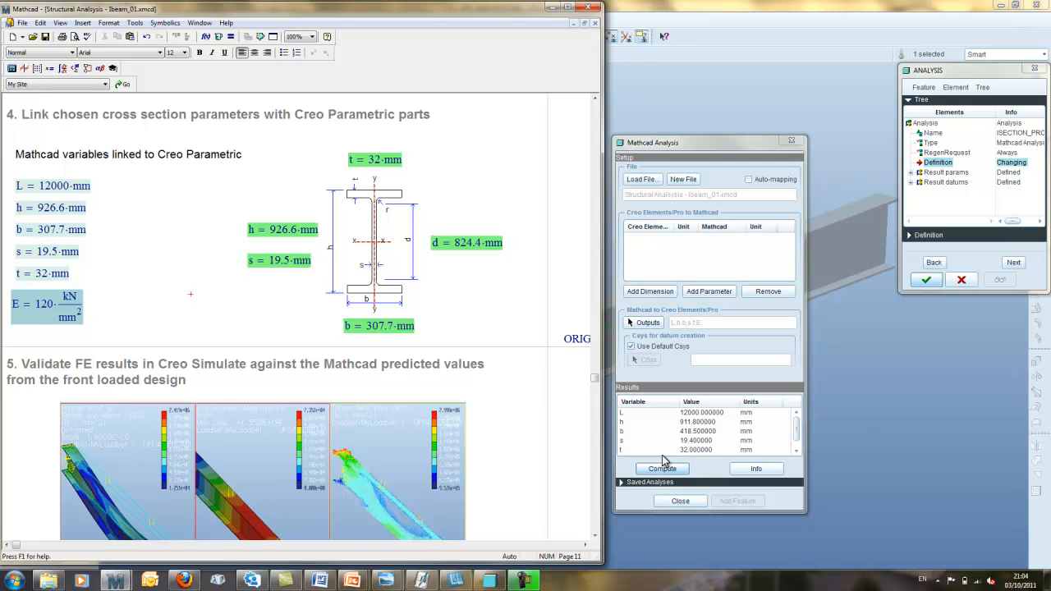
pyautogui.click(662, 468)
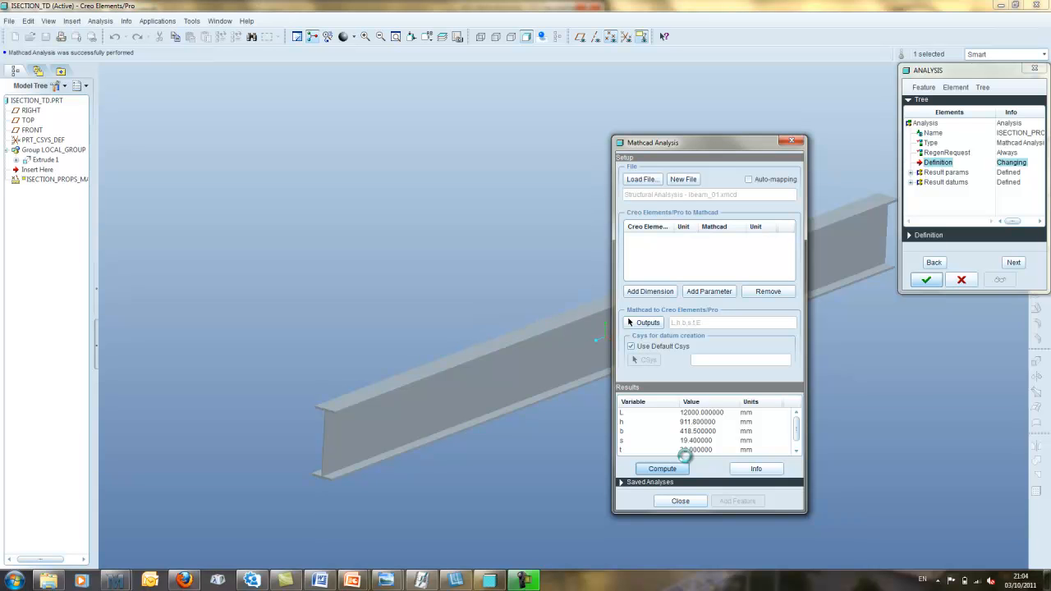
pyautogui.click(662, 468)
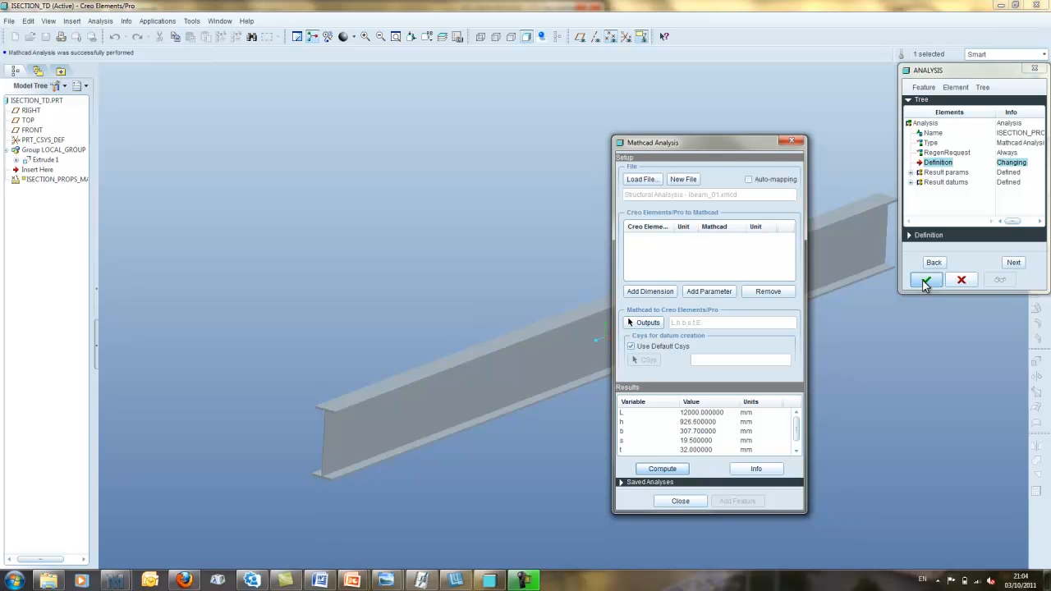
pyautogui.click(926, 280)
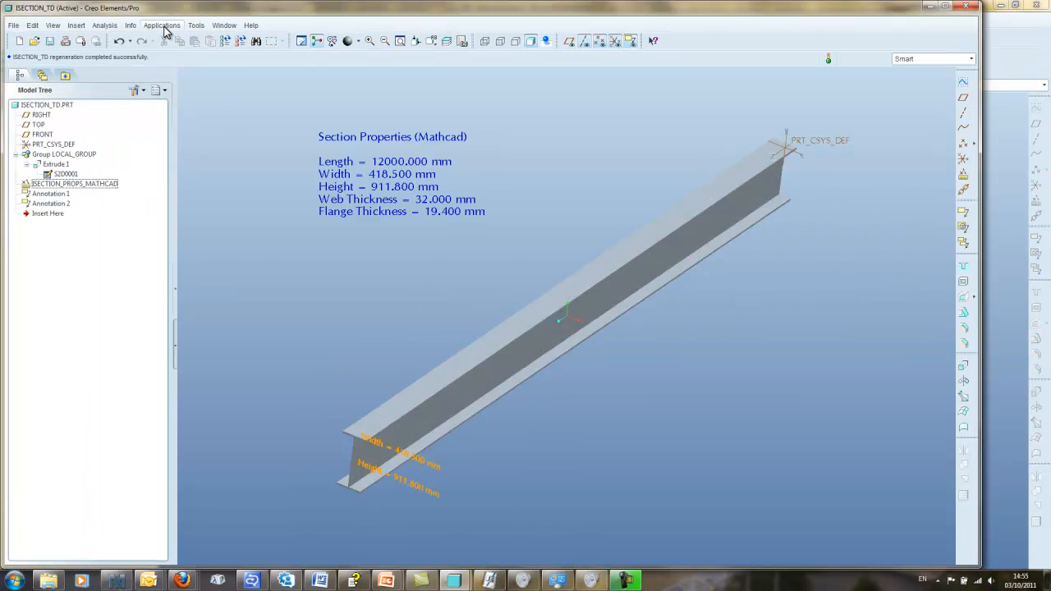
# Enter Mechanica Lite unconverted, step through materials and constraints to results, and stop the animation
pyautogui.click(162, 25)
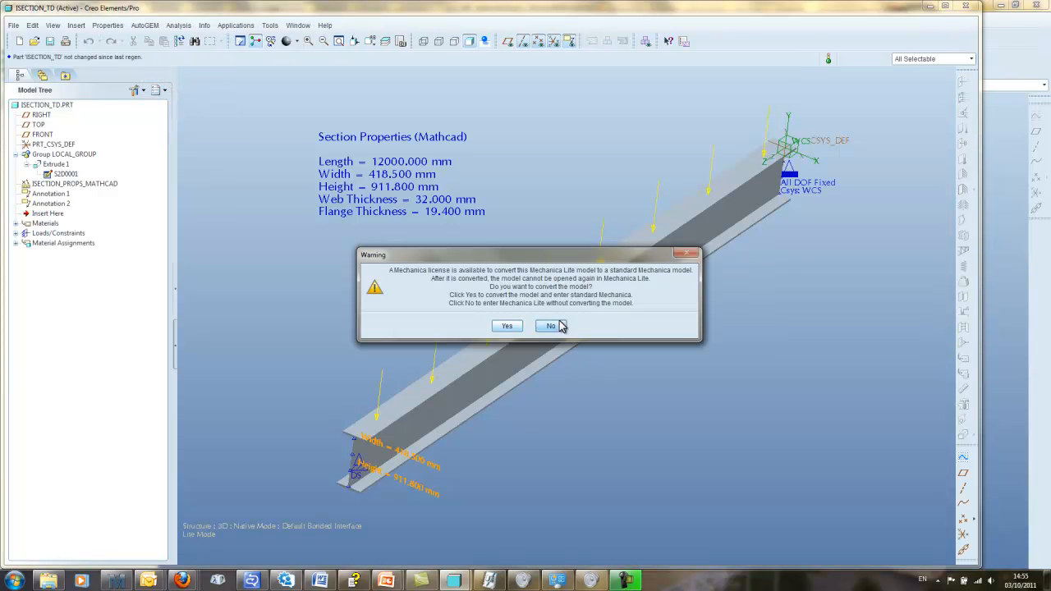
pyautogui.click(550, 326)
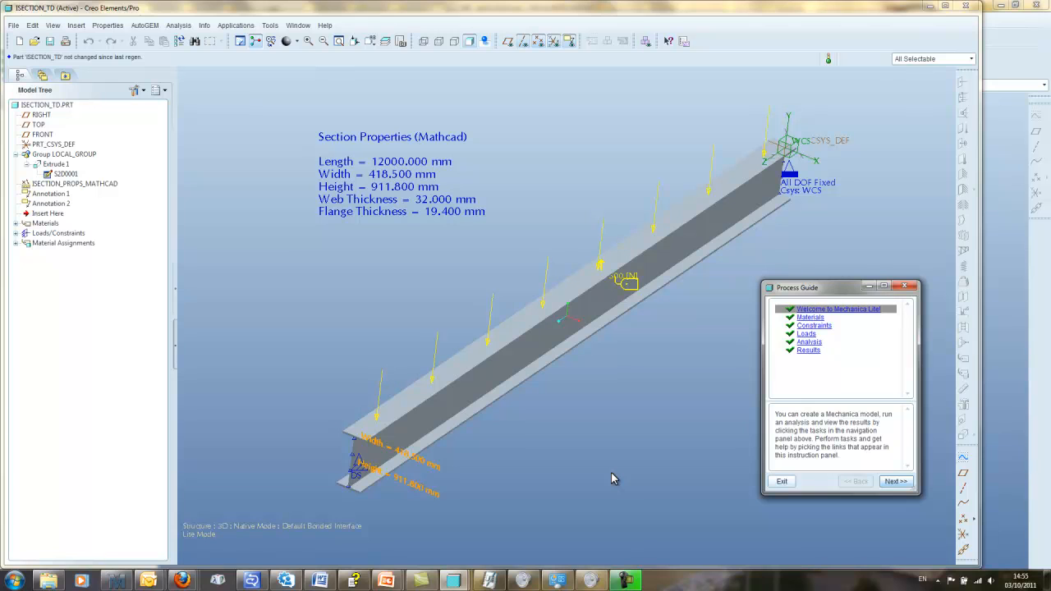
pyautogui.moveTo(701, 351)
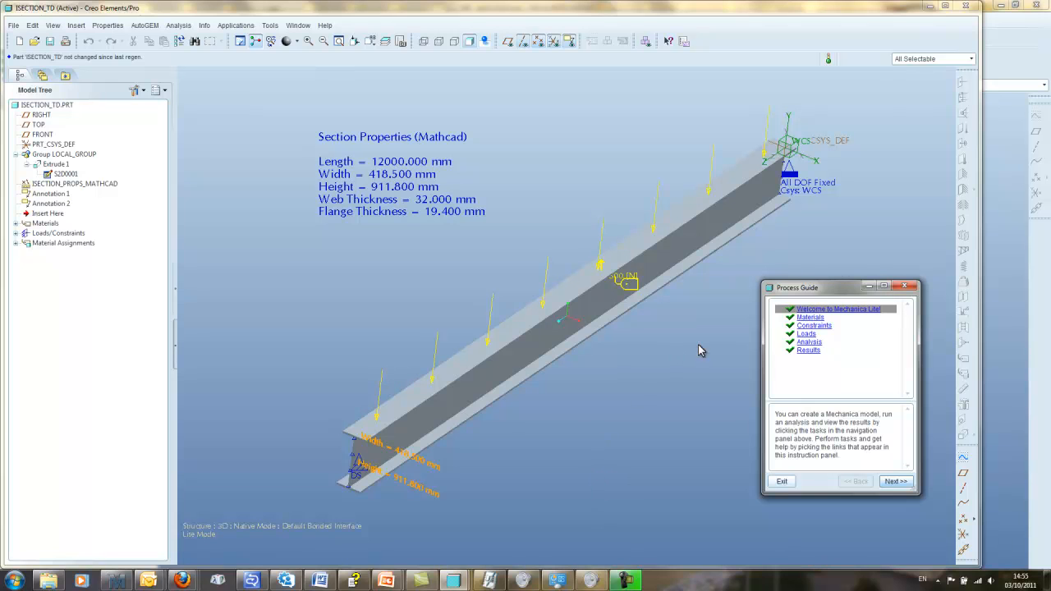
pyautogui.click(811, 317)
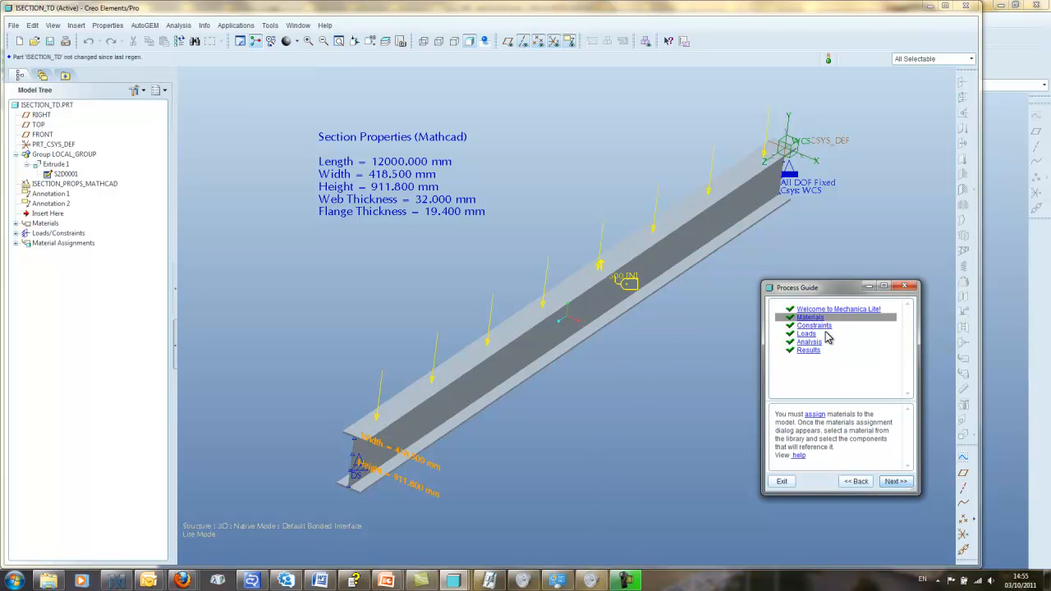
pyautogui.click(813, 325)
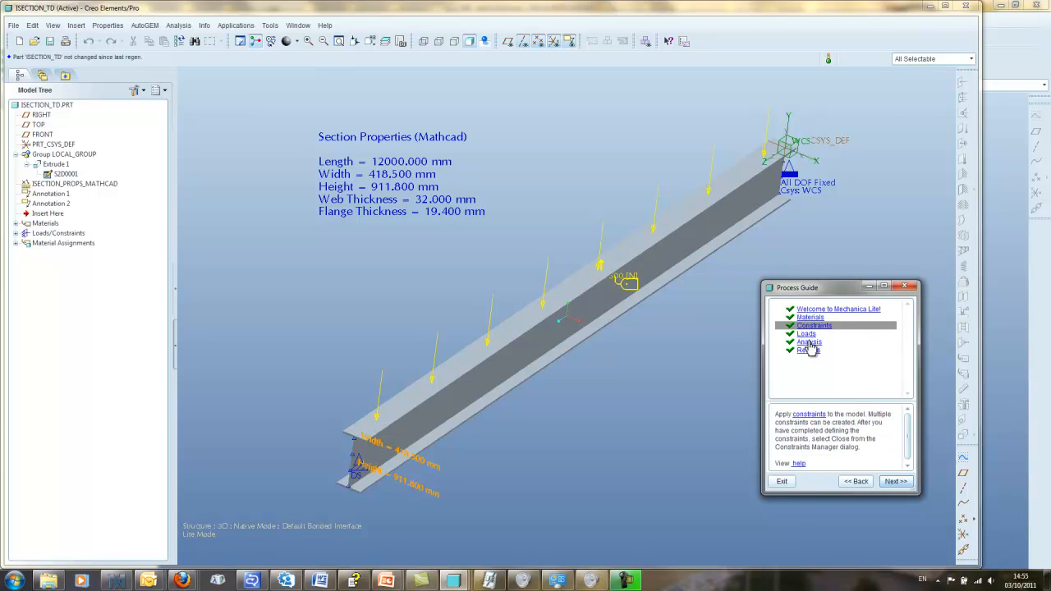
pyautogui.click(806, 333)
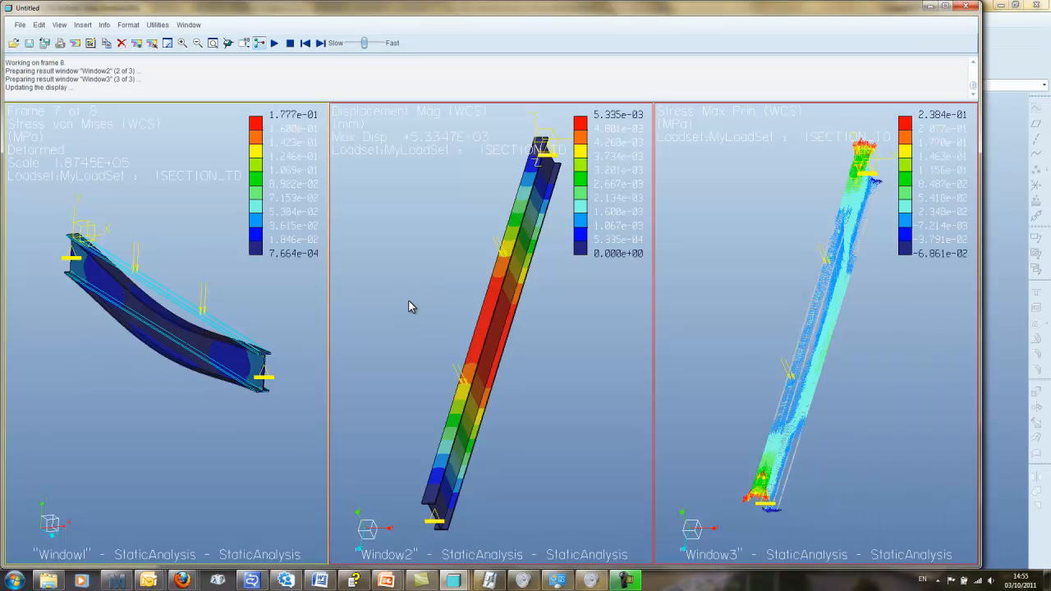
pyautogui.click(290, 43)
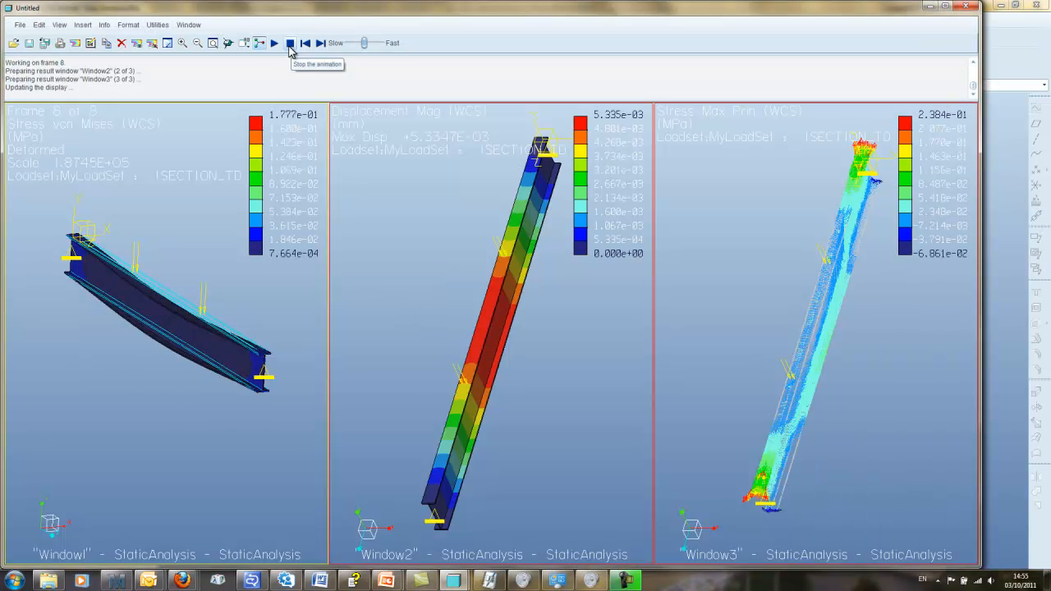